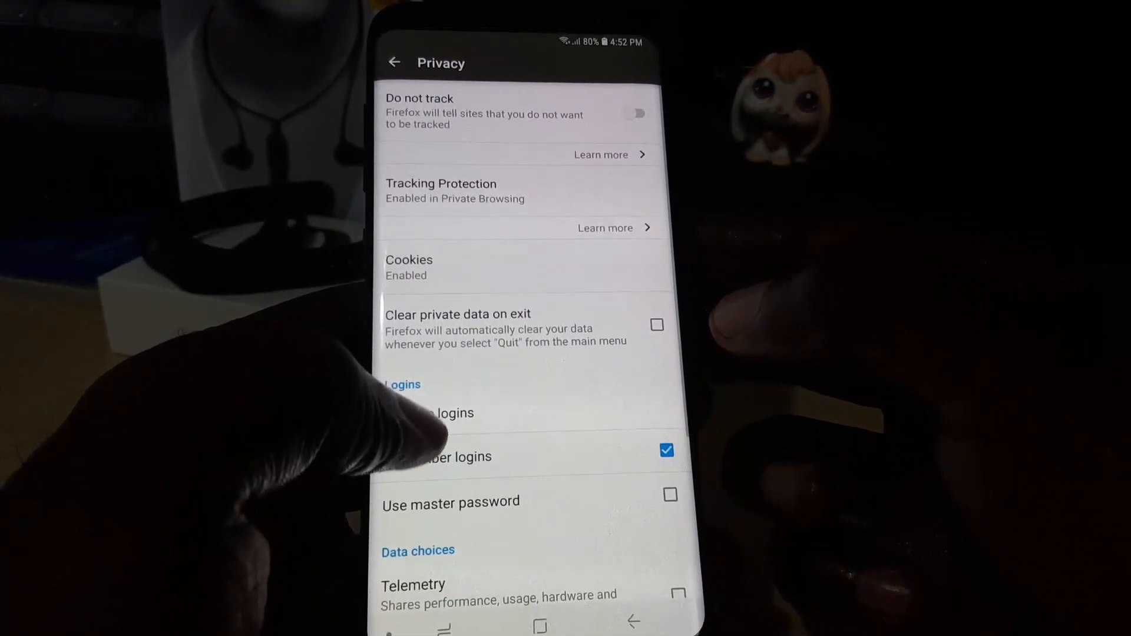
Scroll through the Privacy settings and return to the main Settings list.
scroll("down", 3)
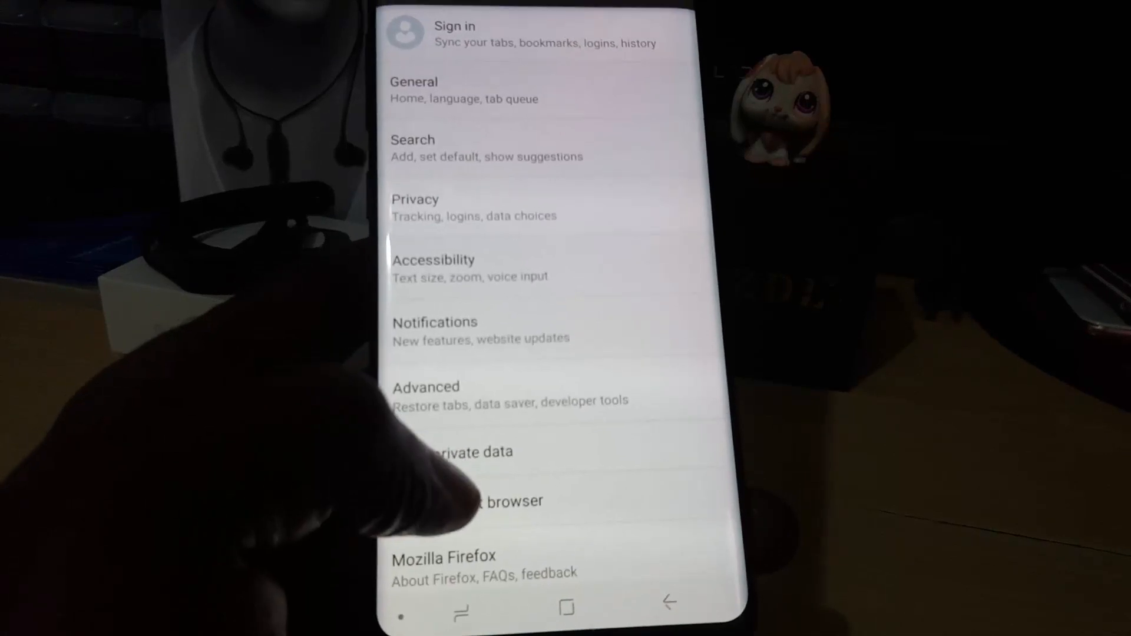
Clear the browser's private data so the 'Private data cleared' confirmation appears.
left_click(451, 451)
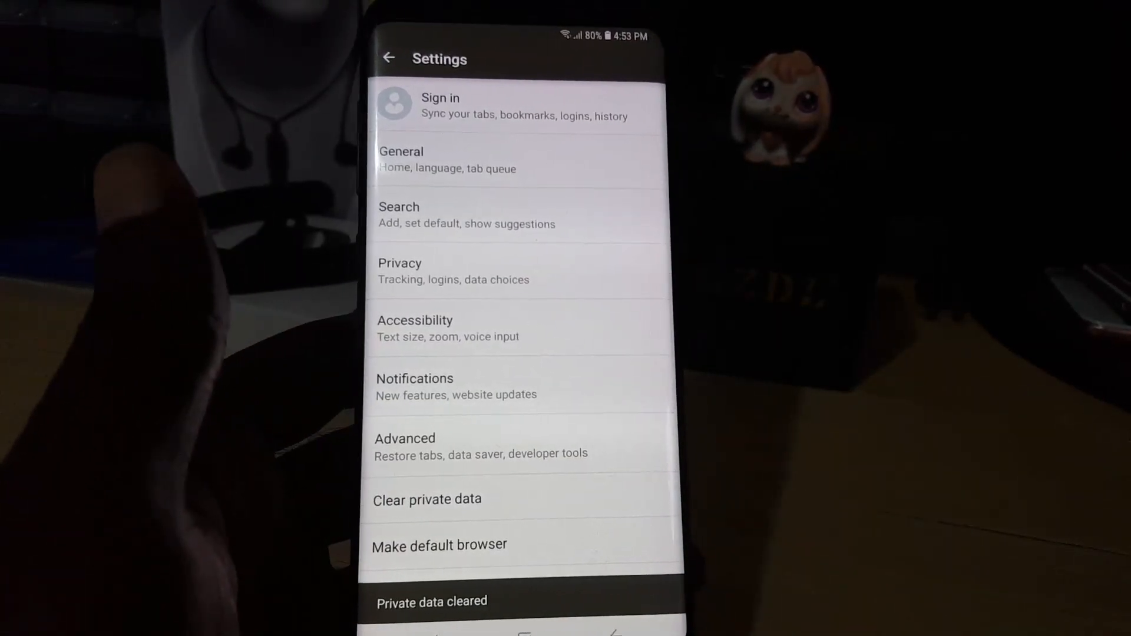
Scroll the app drawer and relaunch Firefox to its settings list.
scroll("down", 3)
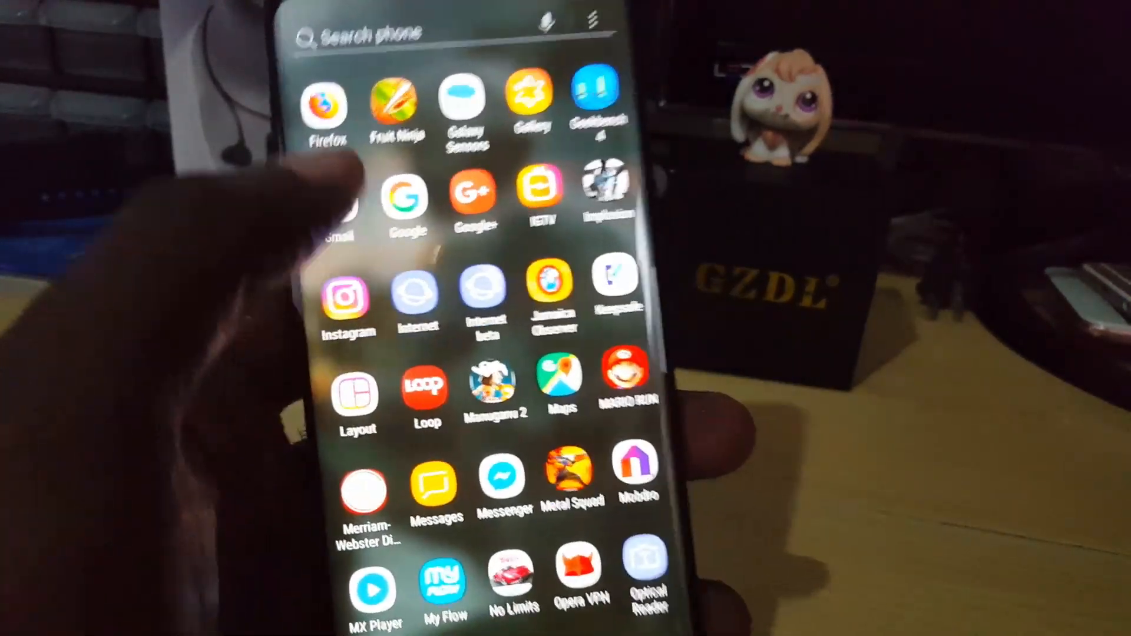
left_click(349, 112)
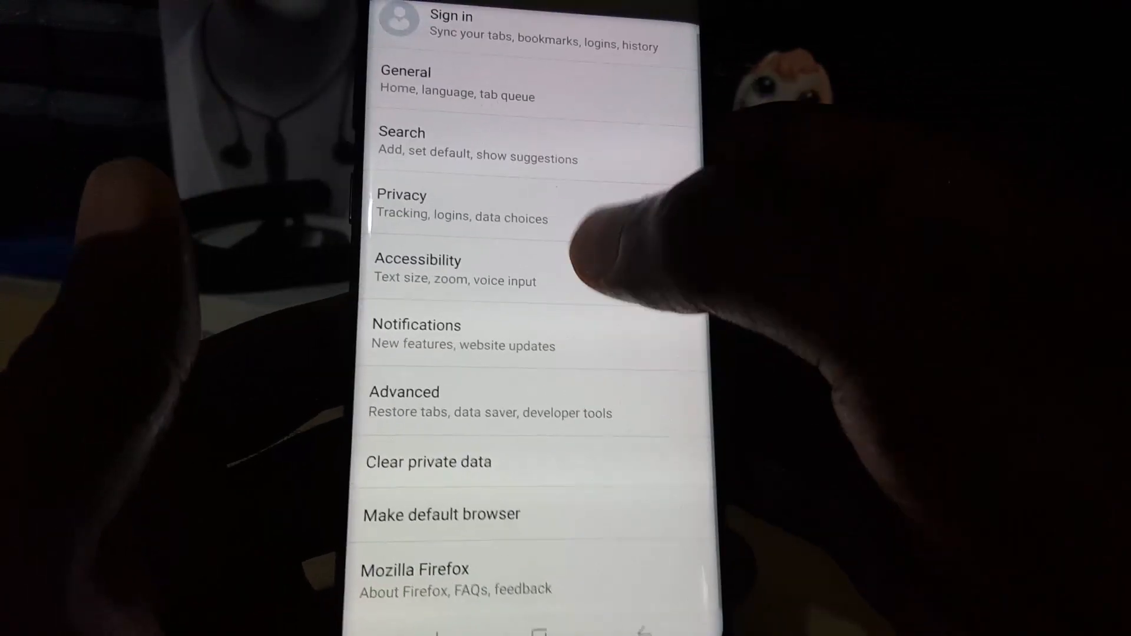
Reopen the Clear private data checklist, then leave Firefox for the home screen.
left_click(429, 462)
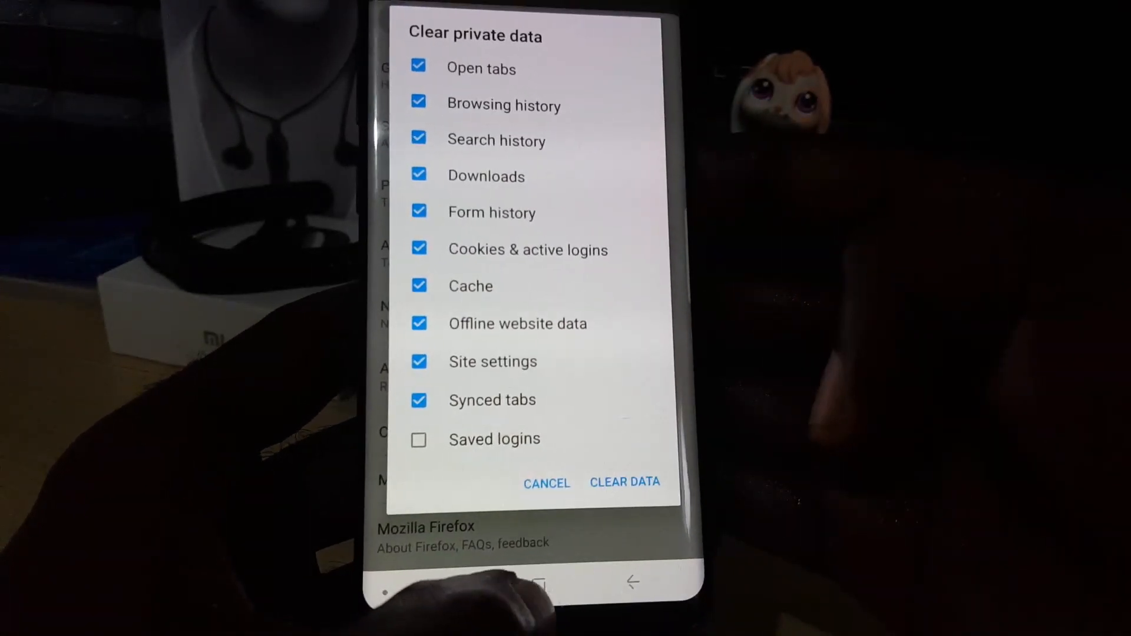
left_click(624, 482)
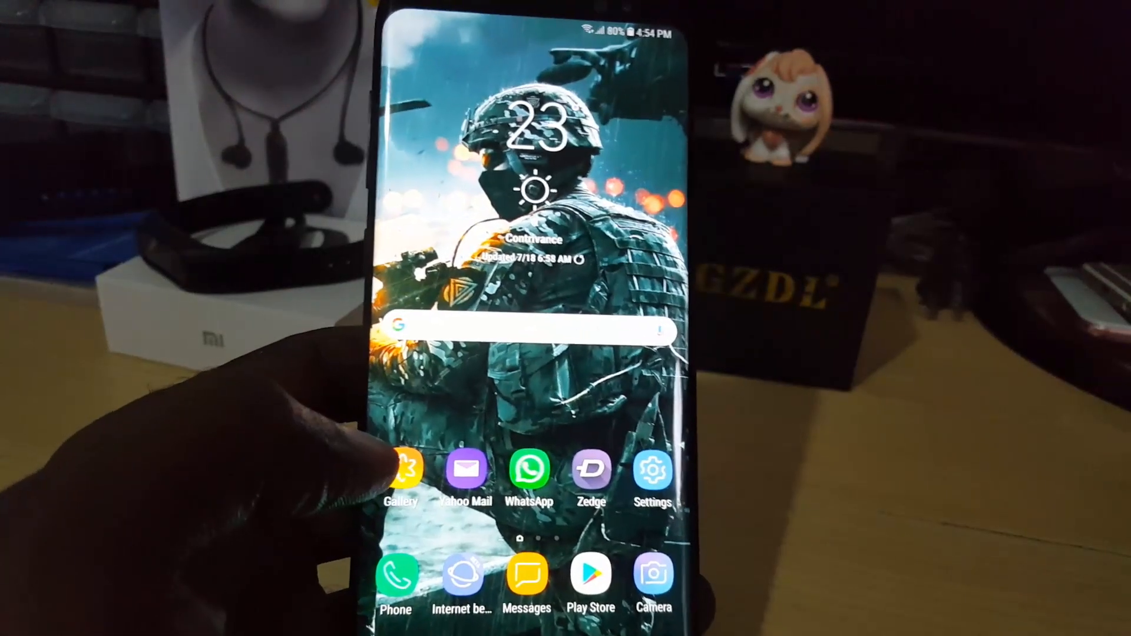